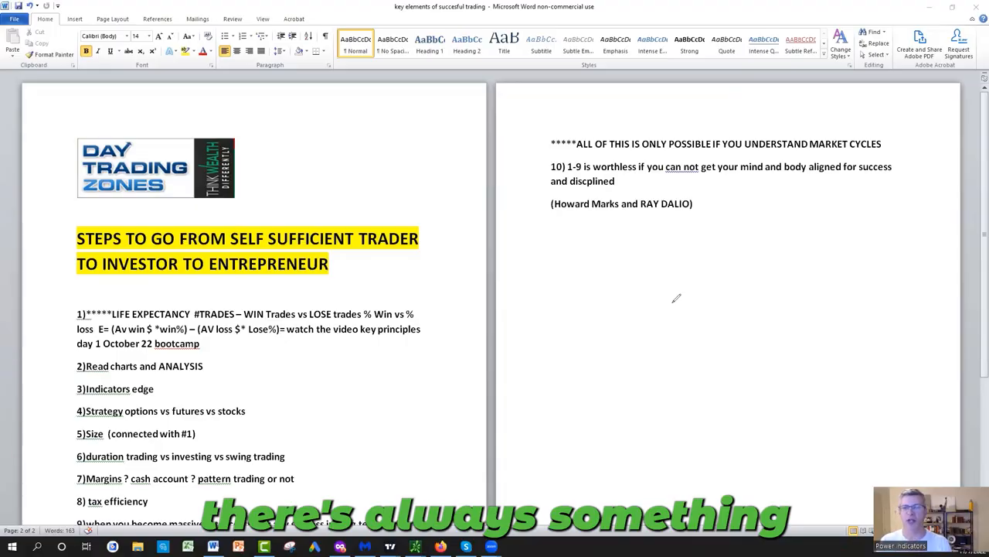
Step: Extend the jagged rise past the 2010 low so it climbs to the top of the page
scroll(down, 3)
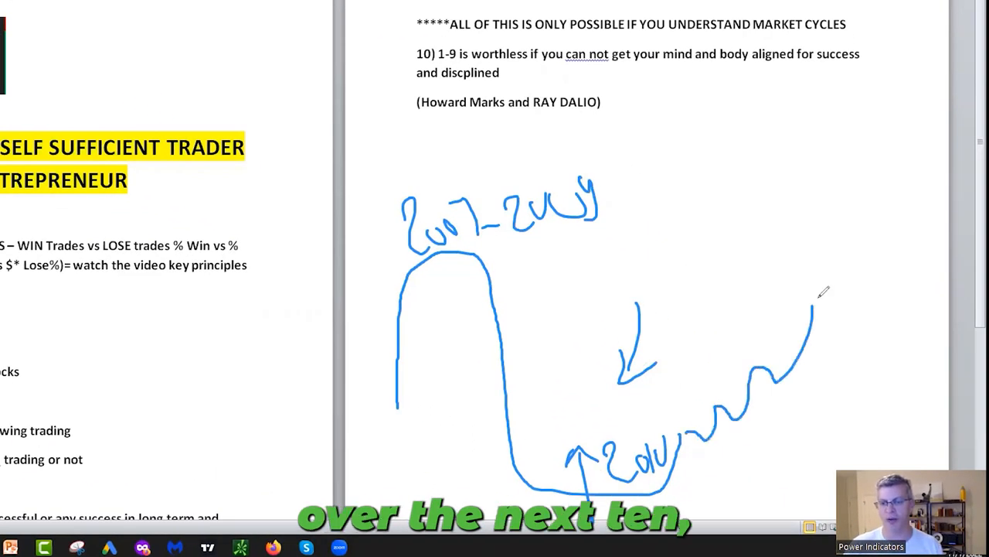
drag(812, 309, 935, 77)
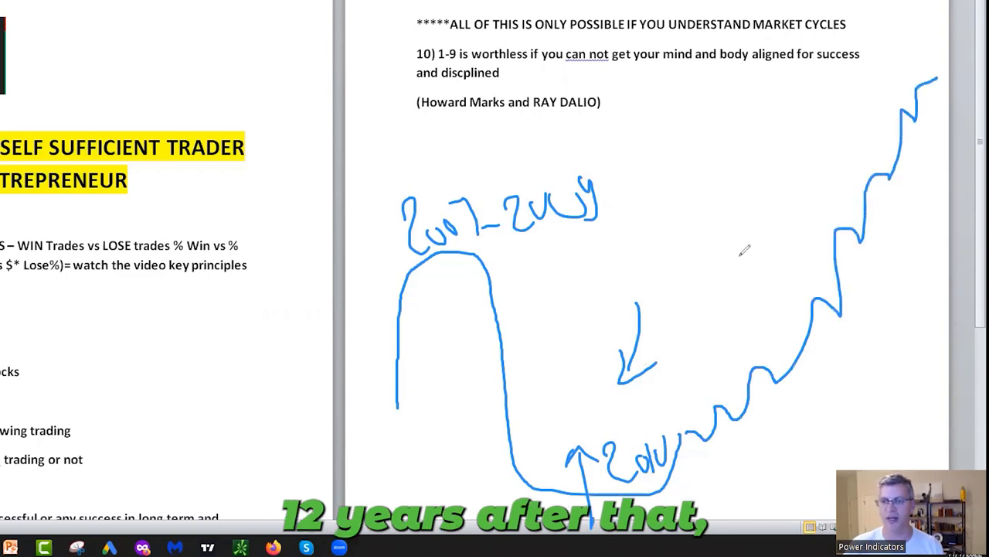